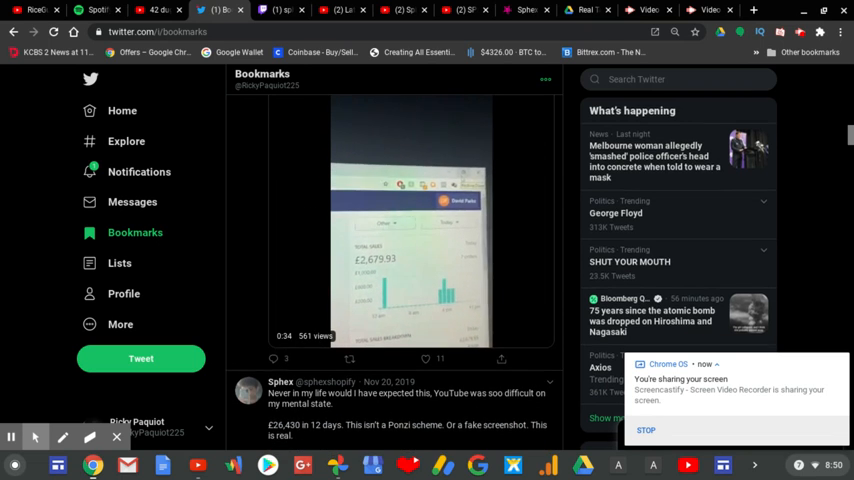
Scroll the Bookmarks feed to Sphex's video tweet and start the Shopify dashboard video
{"action": "scroll", "scroll_direction": "down", "scroll_amount": 3}
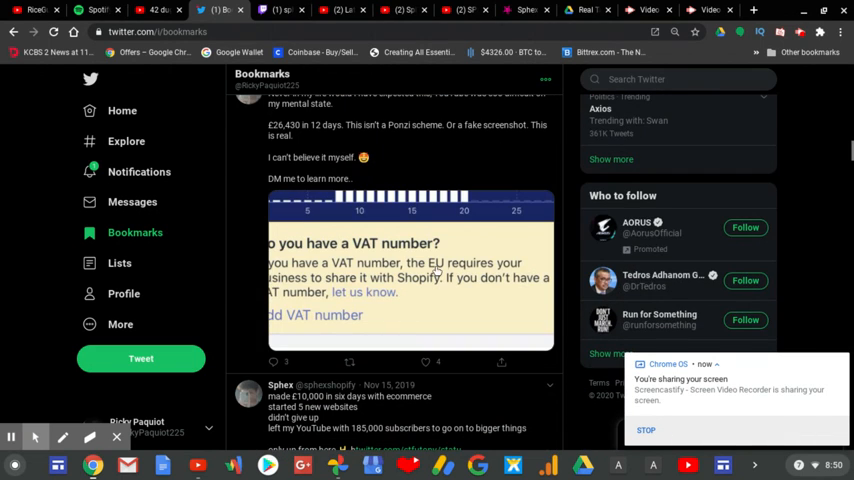
{"action": "left_click", "coordinate": [412, 276]}
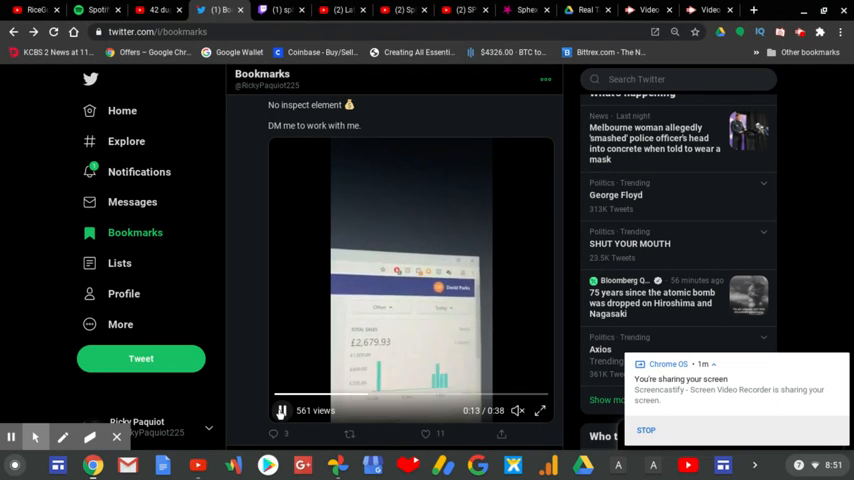
Control playback on the 38-second sales-dashboard video and let it play to the end
{"action": "left_click", "coordinate": [280, 410]}
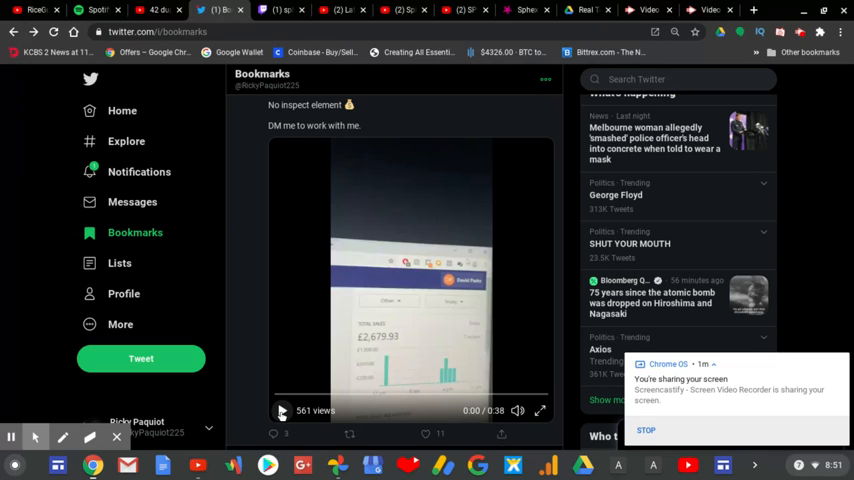
{"action": "left_click", "coordinate": [282, 410]}
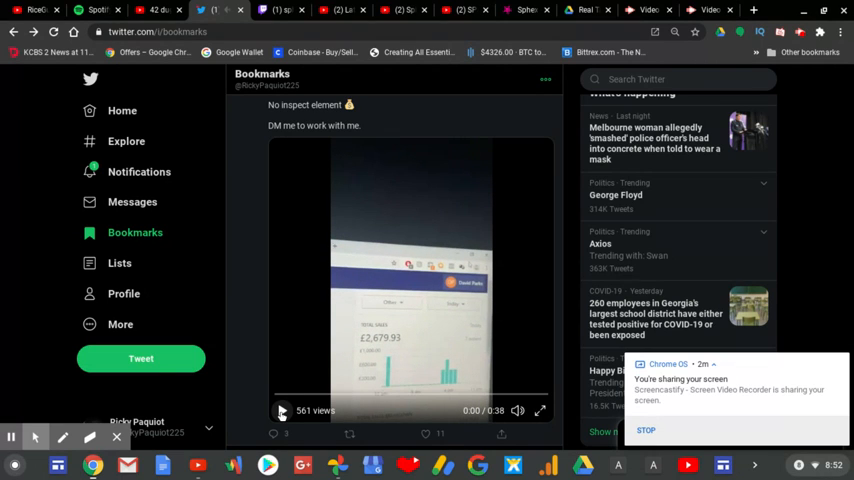
{"action": "left_click", "coordinate": [282, 410]}
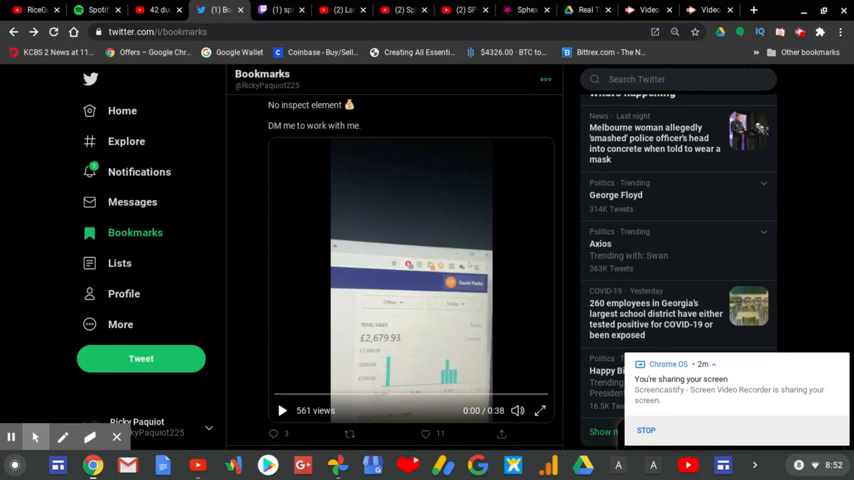
Scroll the Bookmarks feed past the sales screenshots to the Jan 21 tweet showing £297,697.98 total sales
{"action": "scroll", "scroll_direction": "down", "scroll_amount": 3}
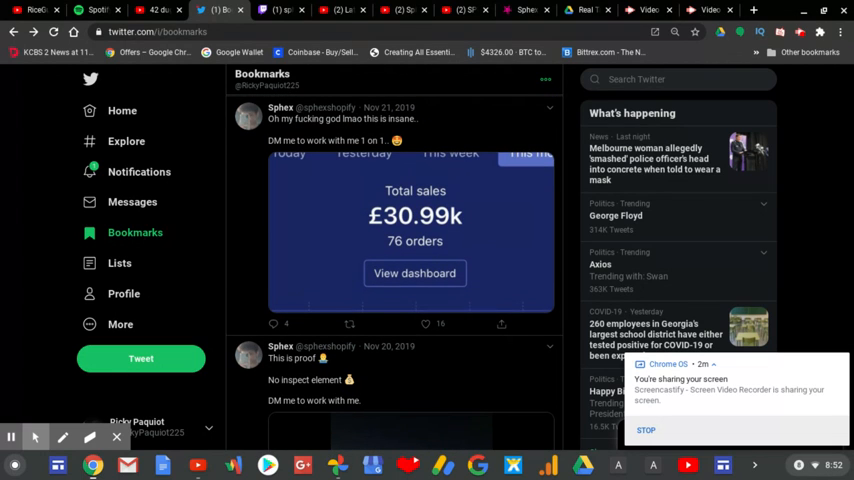
{"action": "scroll", "scroll_direction": "down", "scroll_amount": 3}
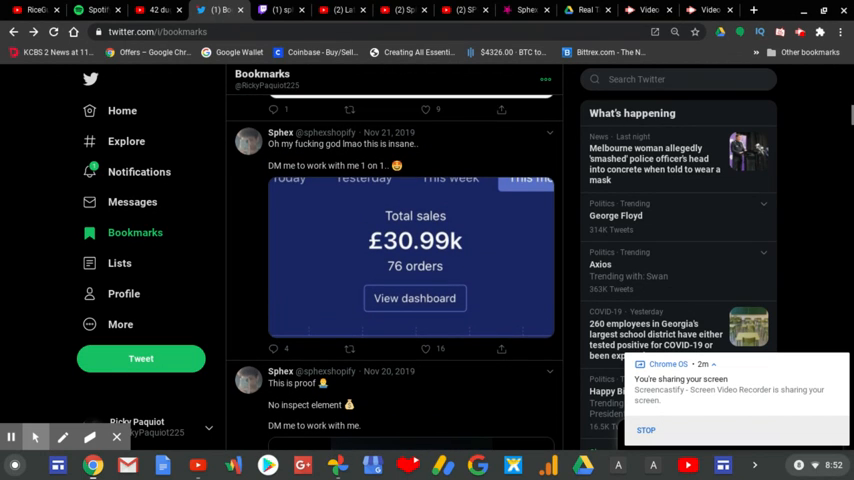
{"action": "scroll", "scroll_direction": "down", "scroll_amount": 3}
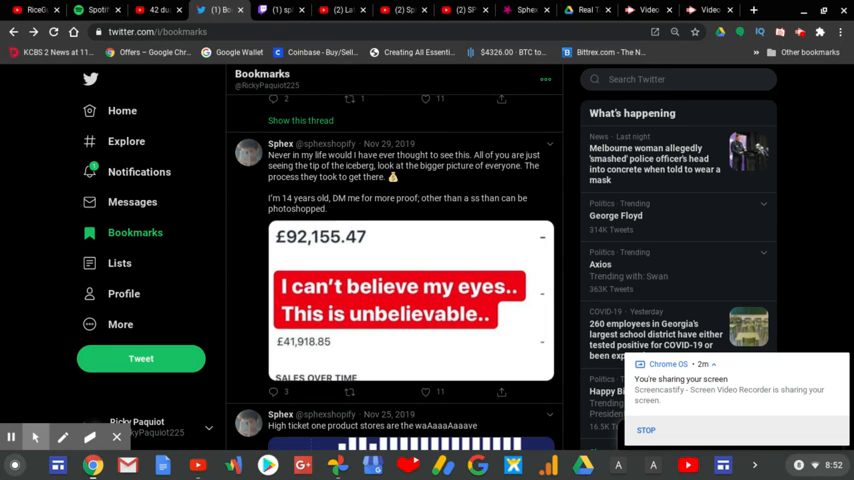
{"action": "scroll", "scroll_direction": "down", "scroll_amount": 3}
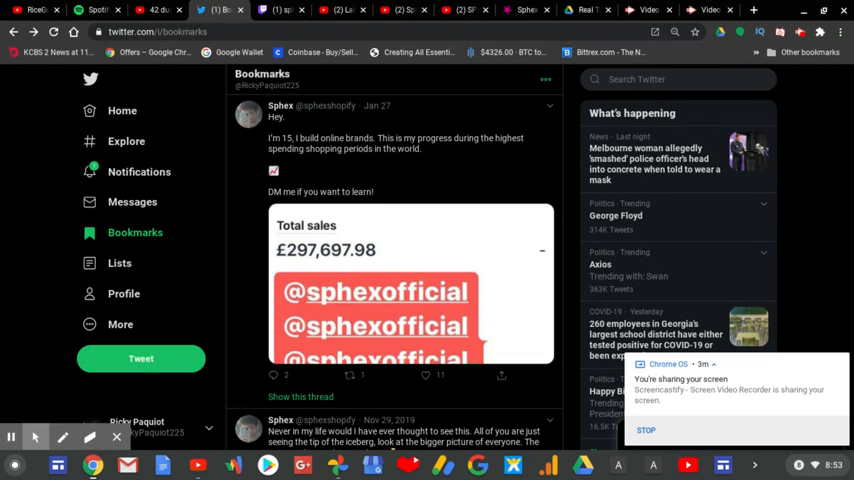
{"action": "mouse_move", "coordinate": [816, 306]}
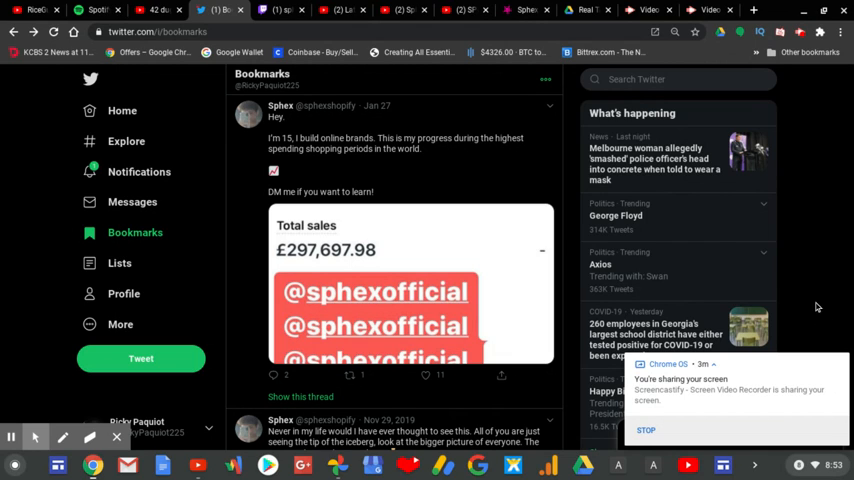
{"action": "mouse_move", "coordinate": [524, 22]}
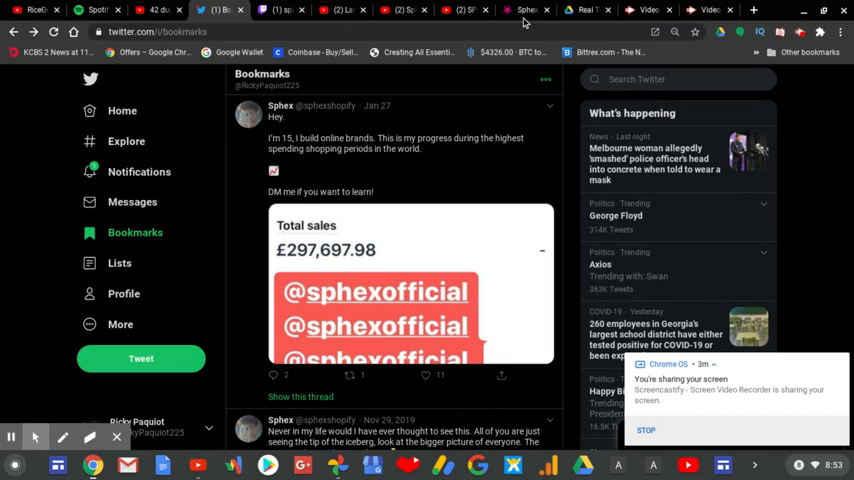
Switch to the Famous Birthdays tab showing Sphex as a YouTube star born January 2, 2005
{"action": "left_click", "coordinate": [524, 8]}
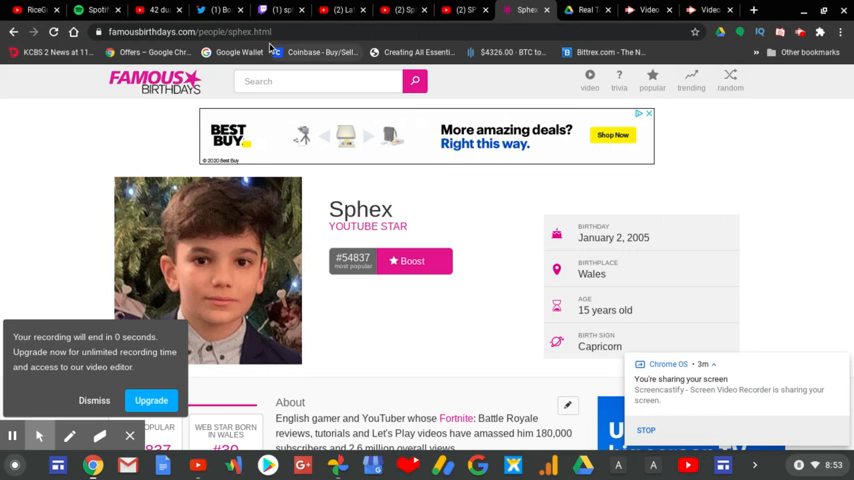
{"action": "mouse_move", "coordinate": [212, 10]}
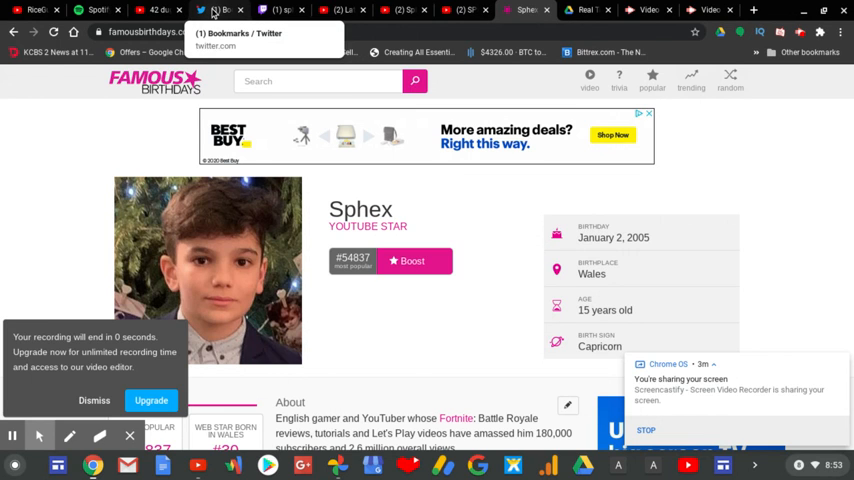
Return briefly to the Twitter Bookmarks, then switch to Sphex's YouTube channel Playlists page
{"action": "left_click", "coordinate": [218, 10]}
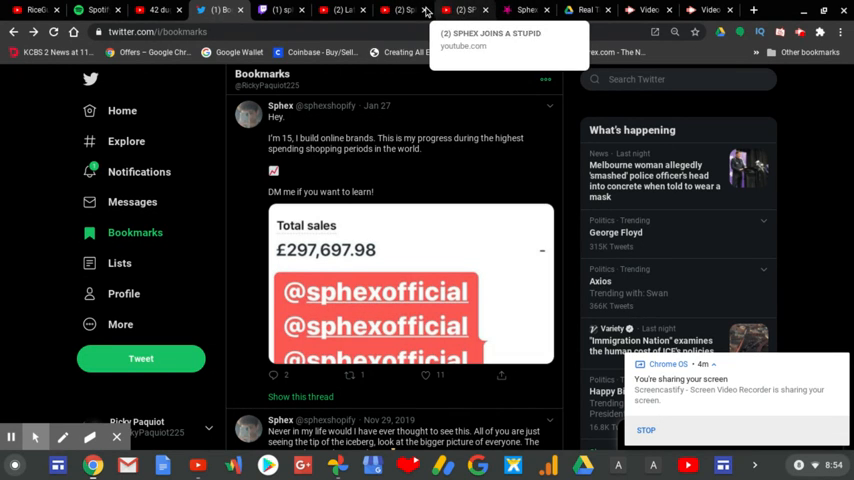
{"action": "left_click", "coordinate": [402, 10]}
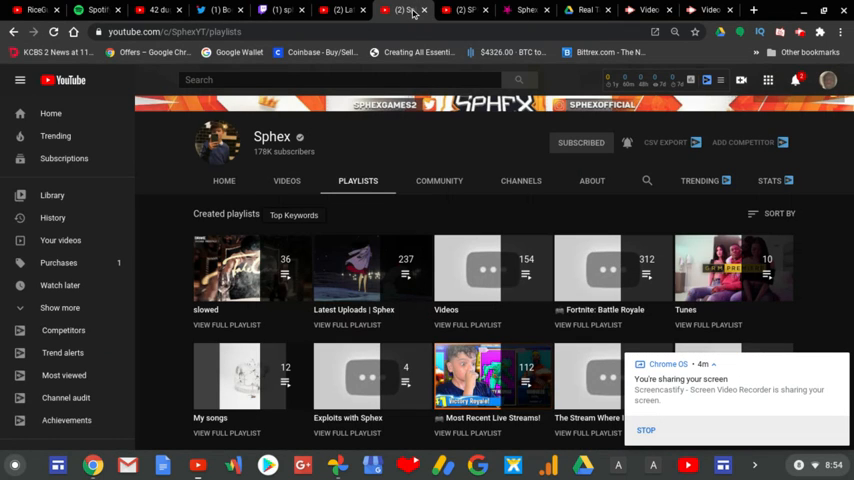